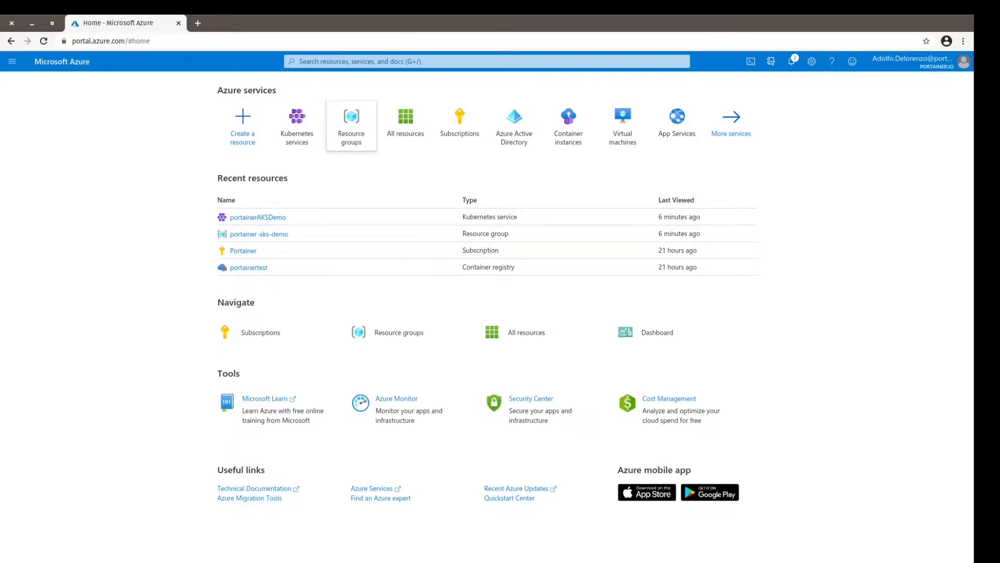
mouse_move(351, 124)
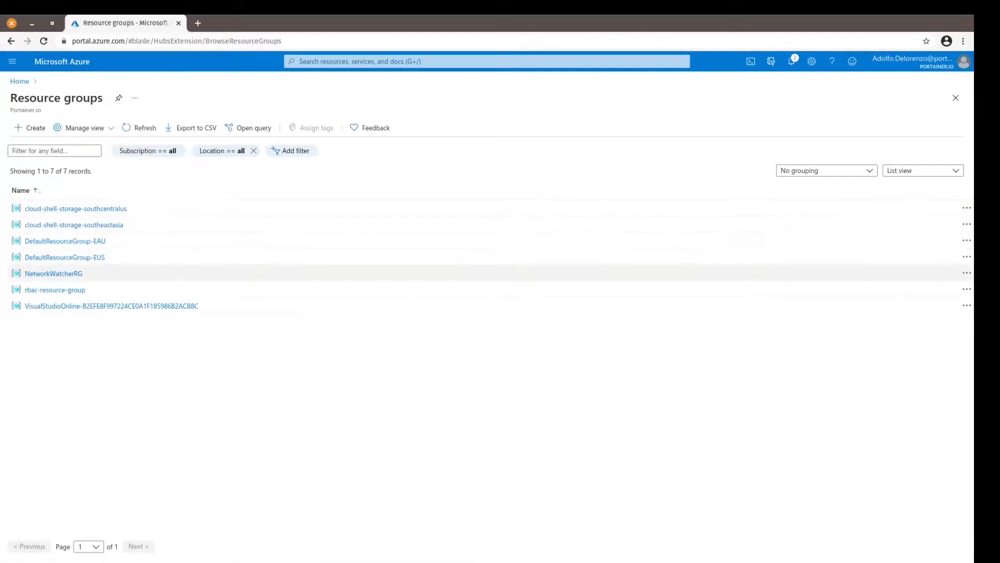
Create resource group portainer-aks-demo in East US after reviewing its settings.
left_click(30, 127)
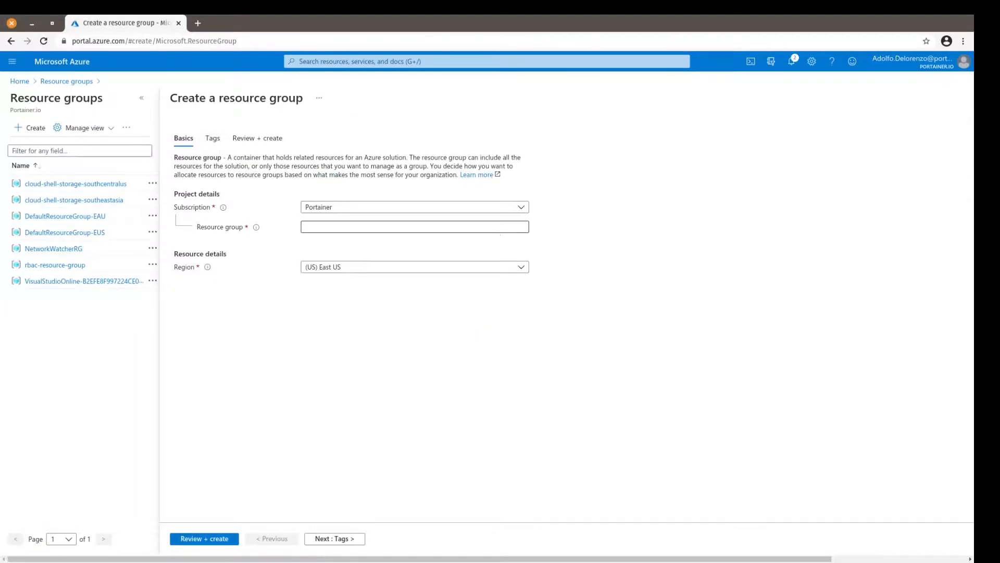
type("portal")
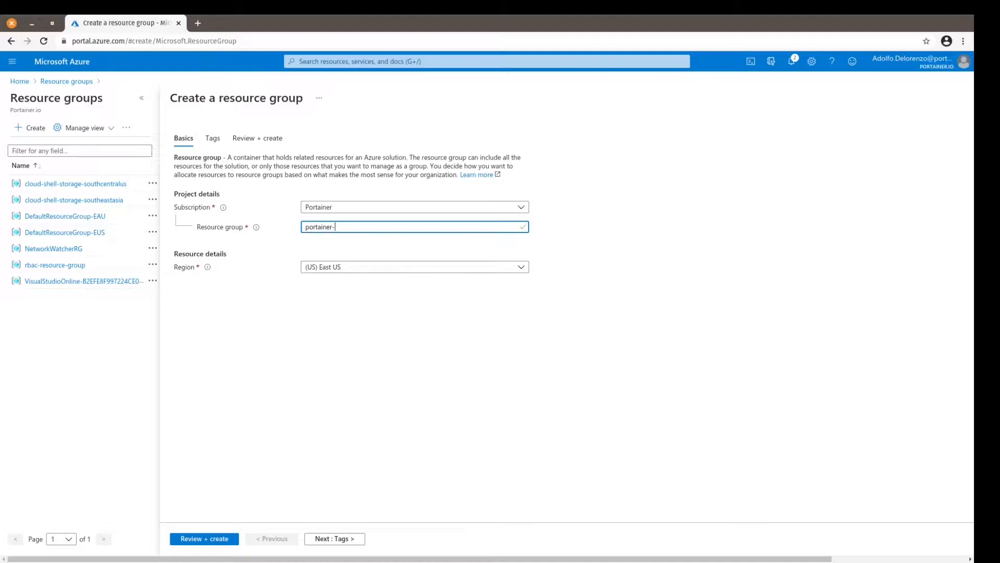
type("aks-dem")
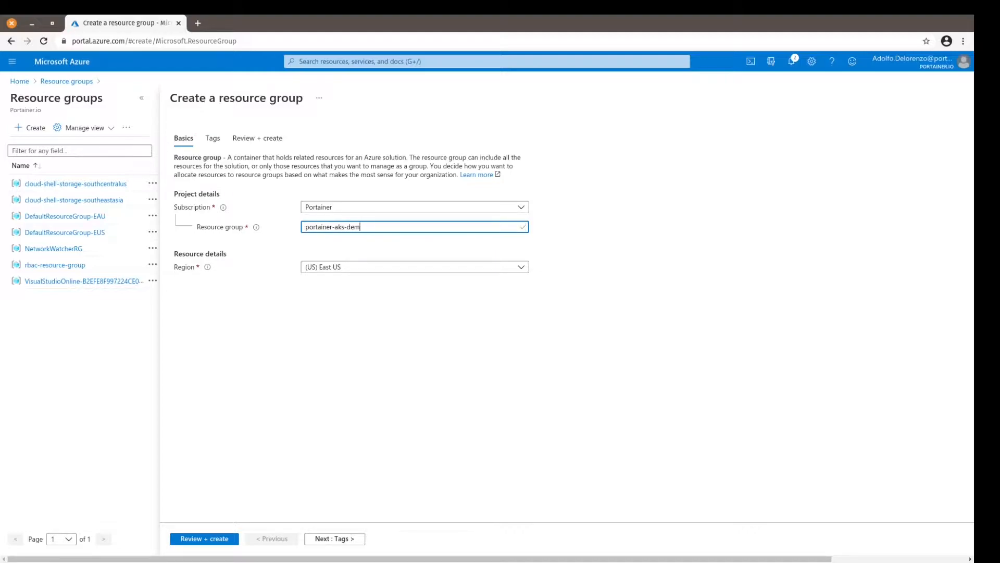
type("o")
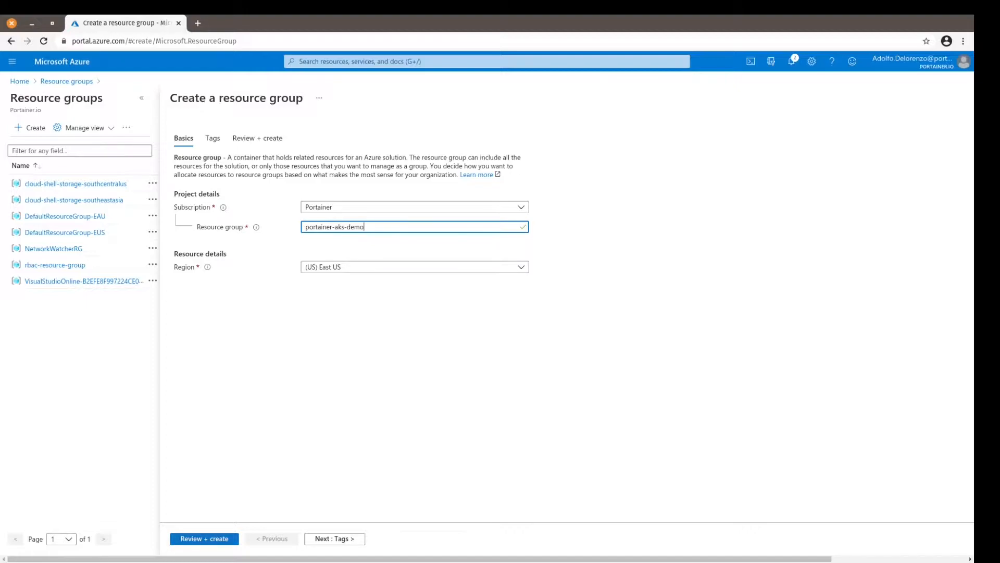
left_click(205, 539)
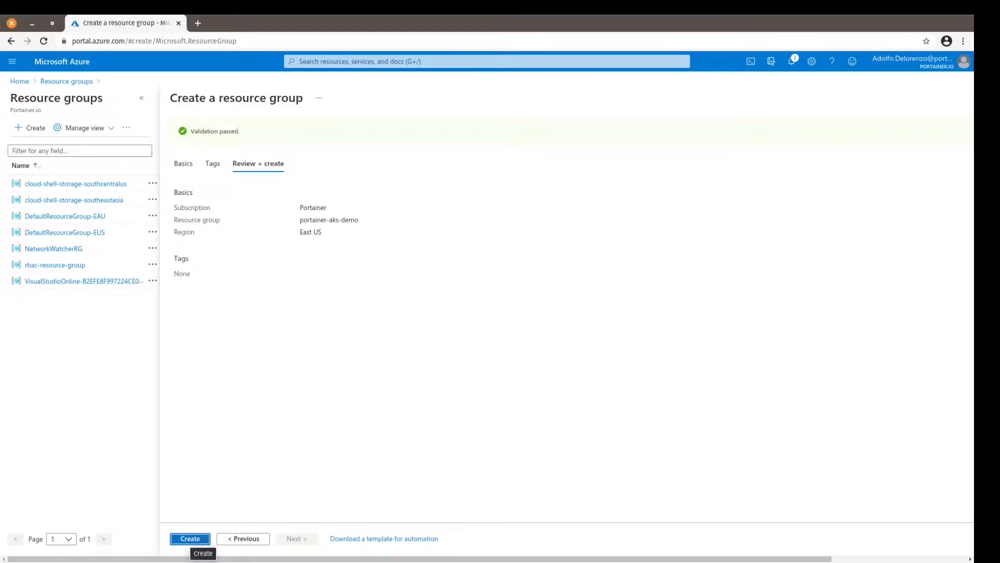
left_click(190, 538)
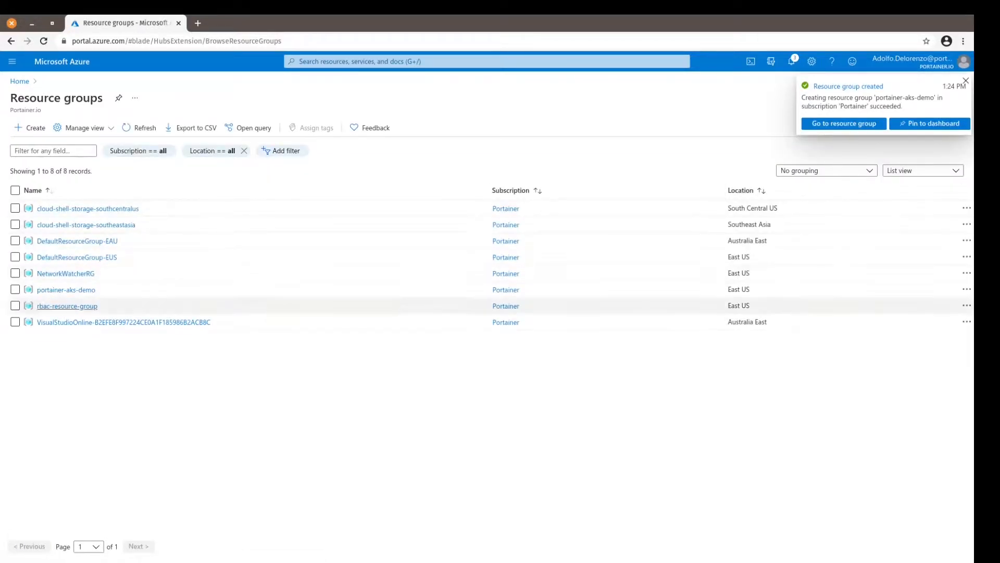
mouse_move(64, 288)
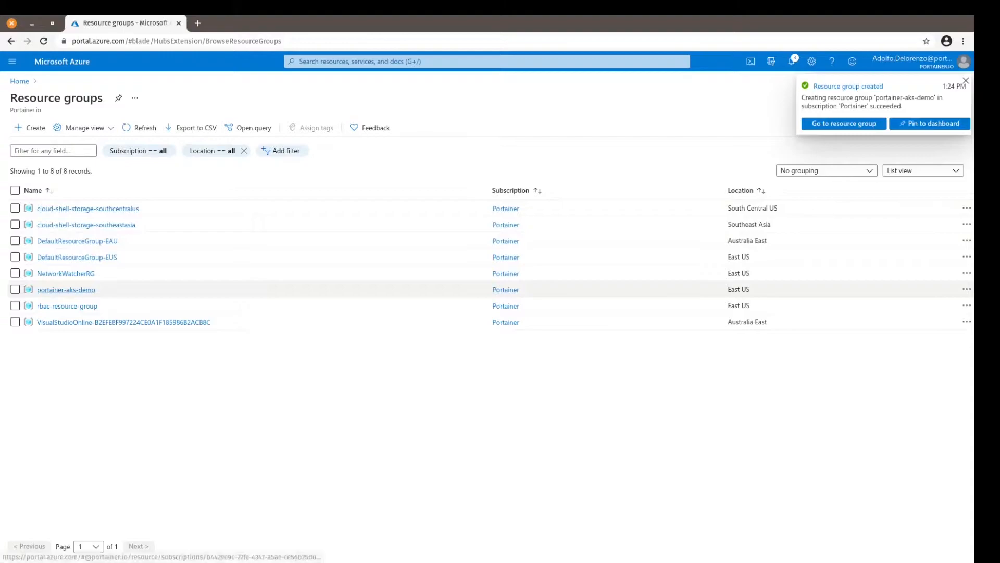
Start a new Kubernetes cluster in the portainer-aks-demo resource group from Kubernetes services.
left_click(18, 81)
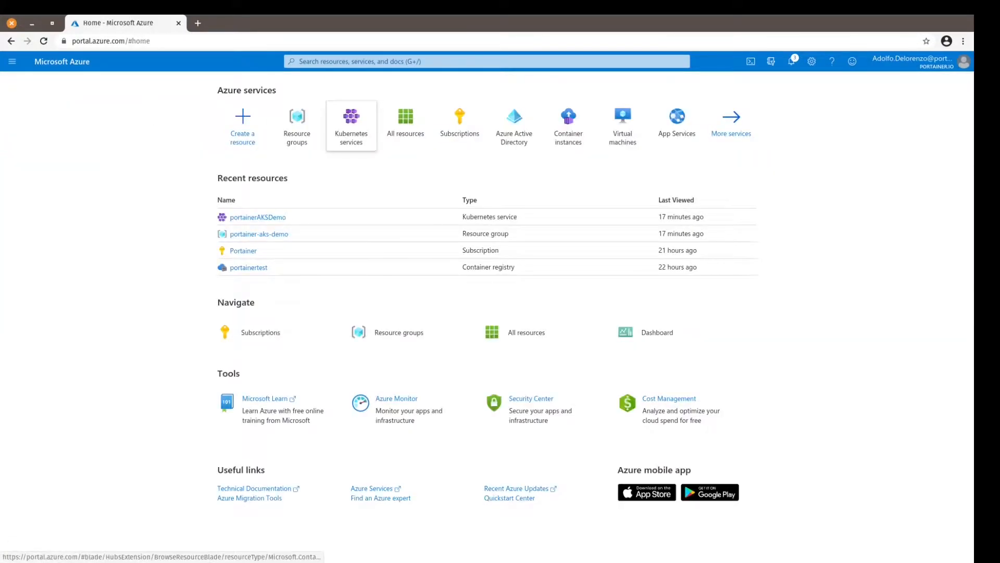
mouse_move(351, 124)
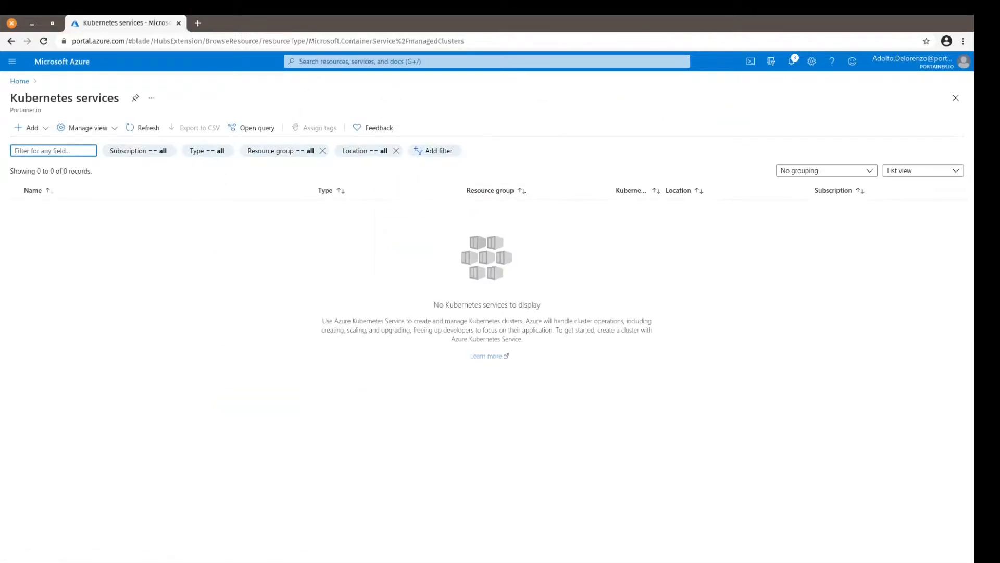
left_click(30, 127)
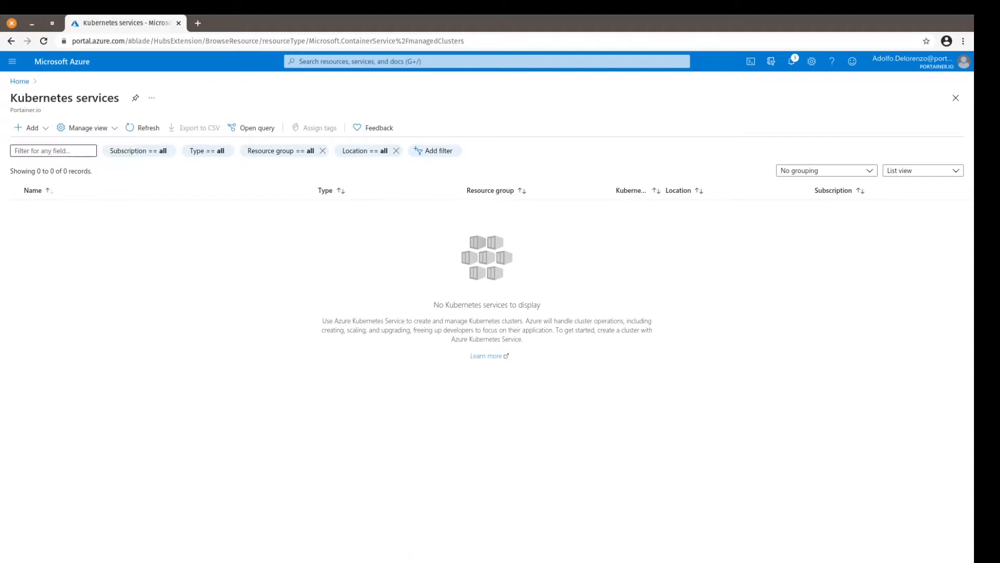
left_click(420, 266)
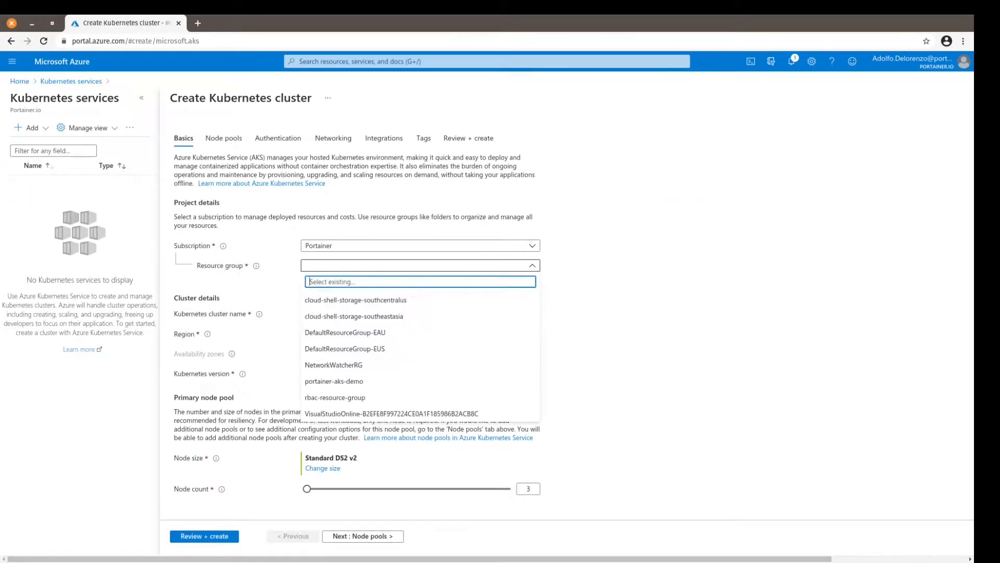
left_click(333, 382)
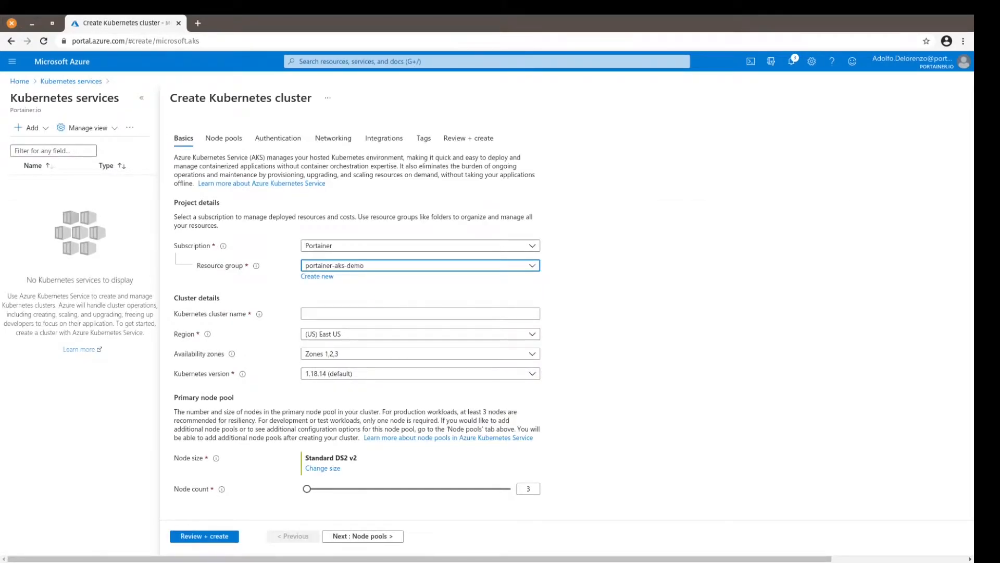
Name the cluster portainerAKSDemo and submit its settings for review and validation.
left_click(420, 313)
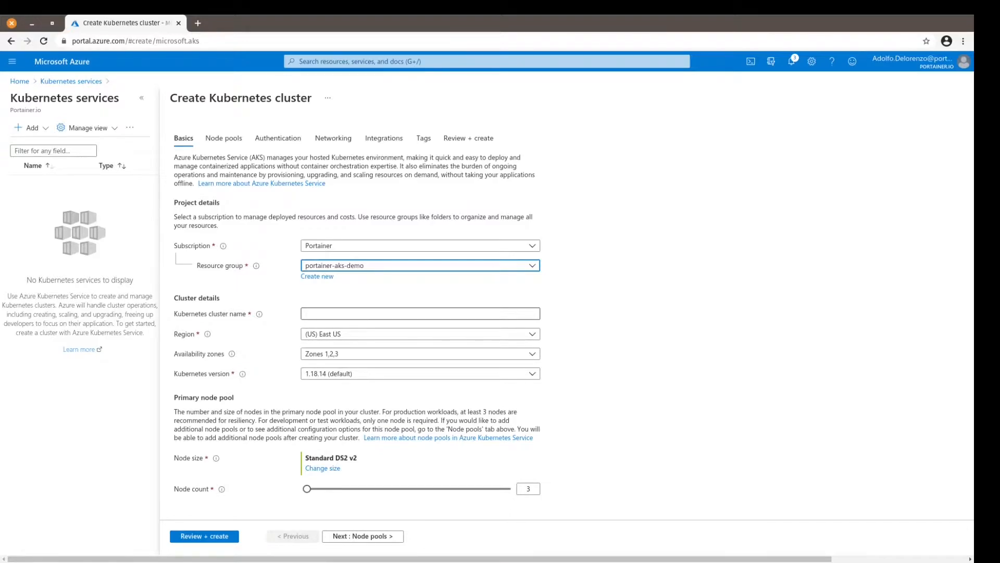
type("portal")
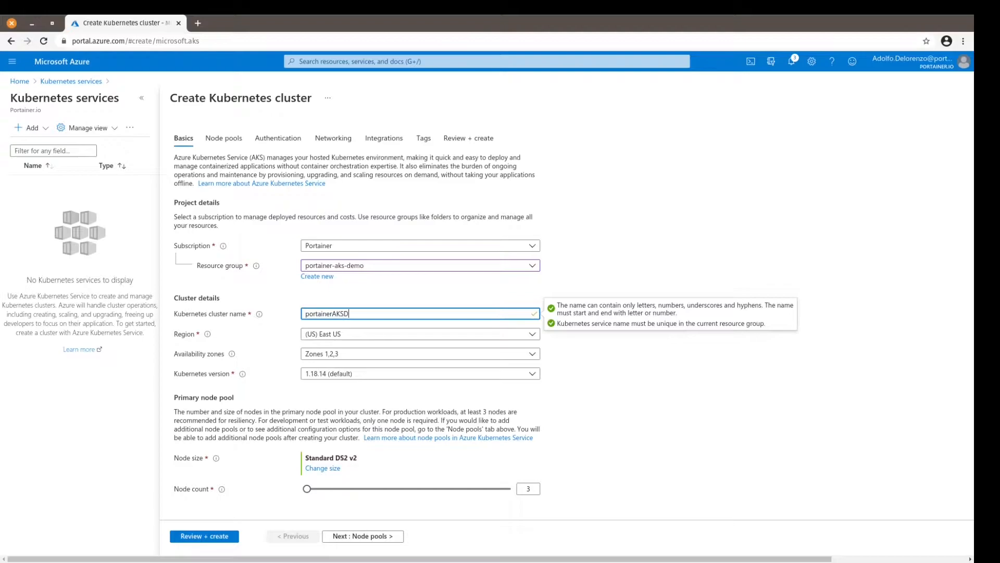
type("emo")
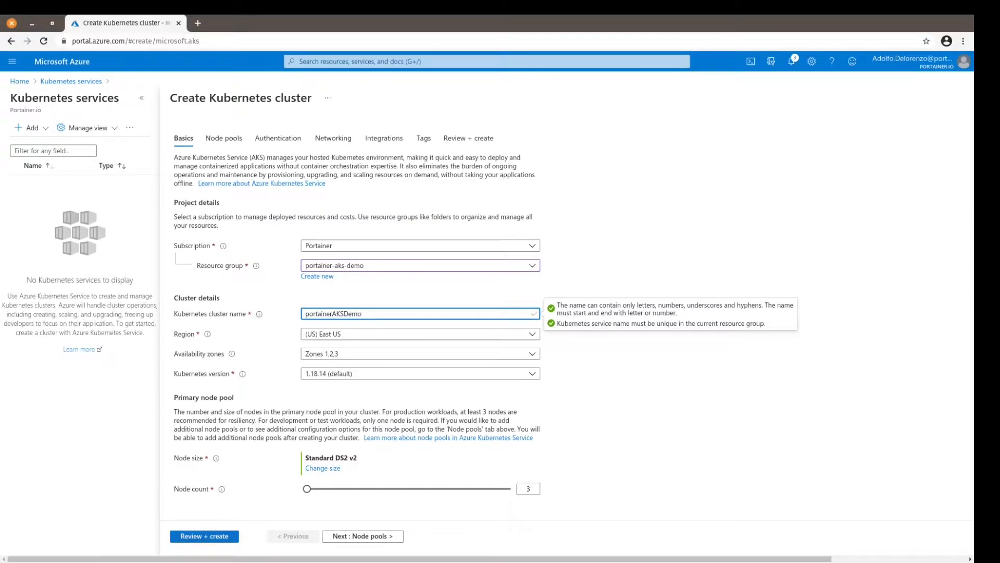
left_click(204, 535)
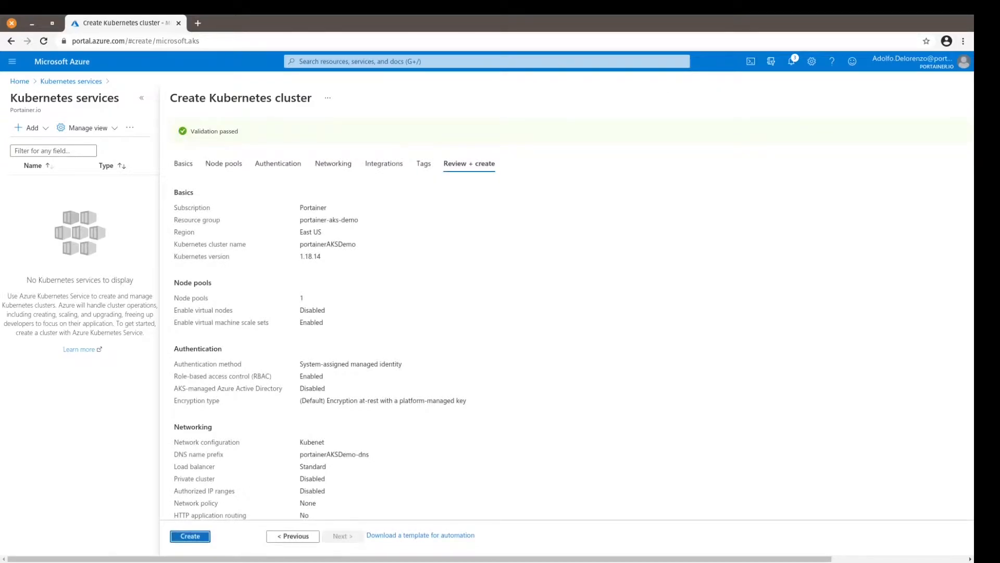
Create the portainerAKSDemo cluster and view its completed deployment overview.
left_click(190, 535)
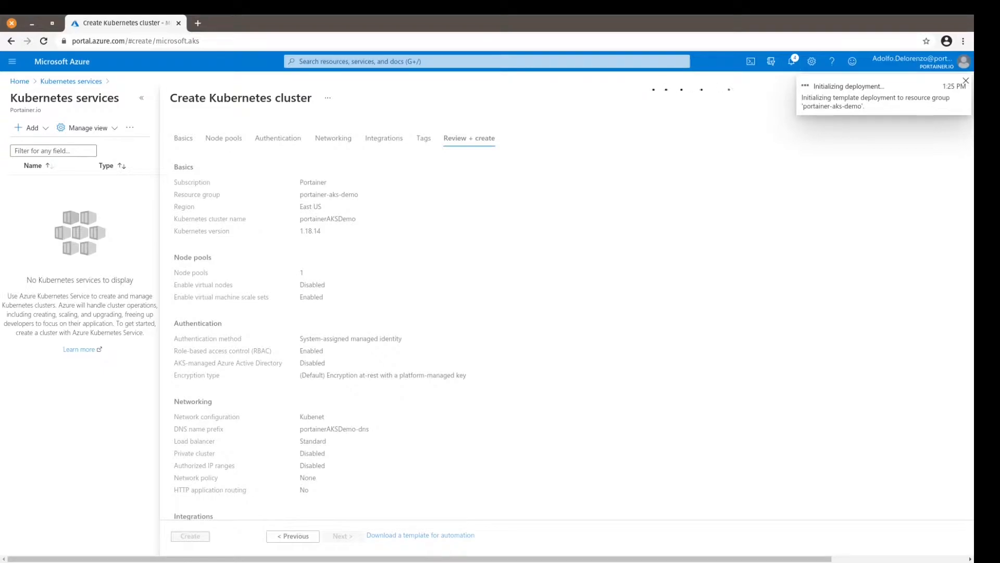
left_click(967, 81)
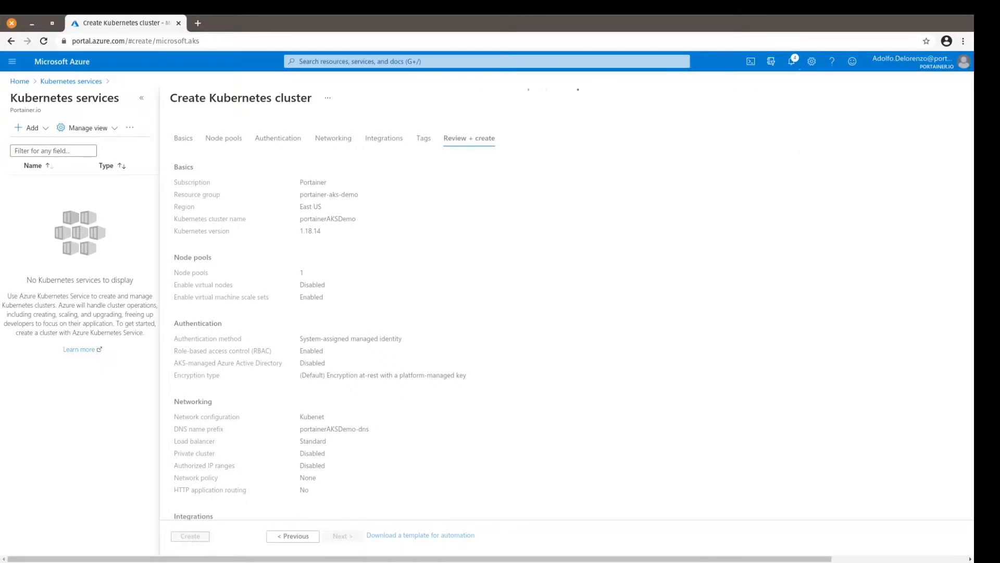
left_click(190, 535)
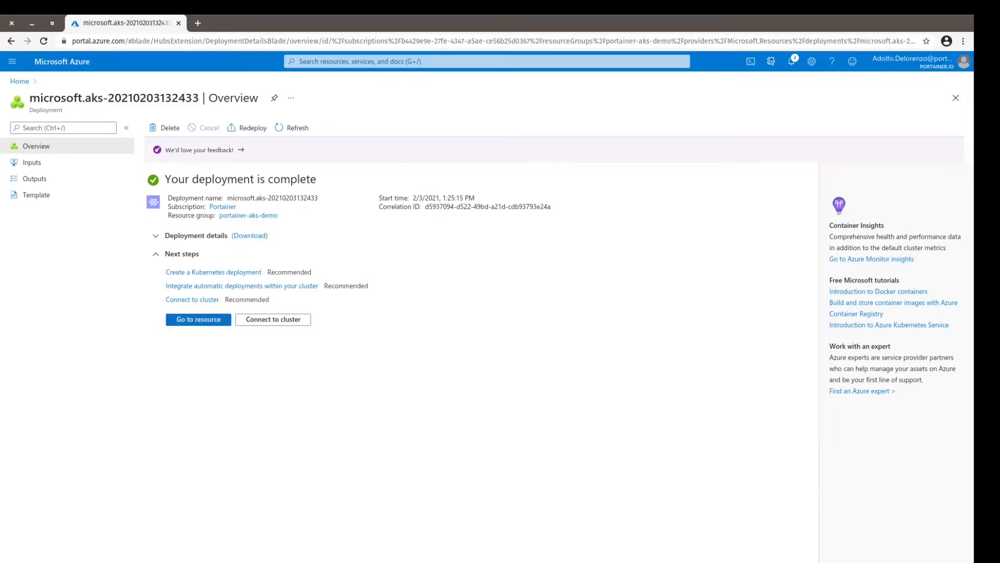
Go to the deployed cluster resource and list its node pools showing agentpool with 3 nodes.
left_click(198, 319)
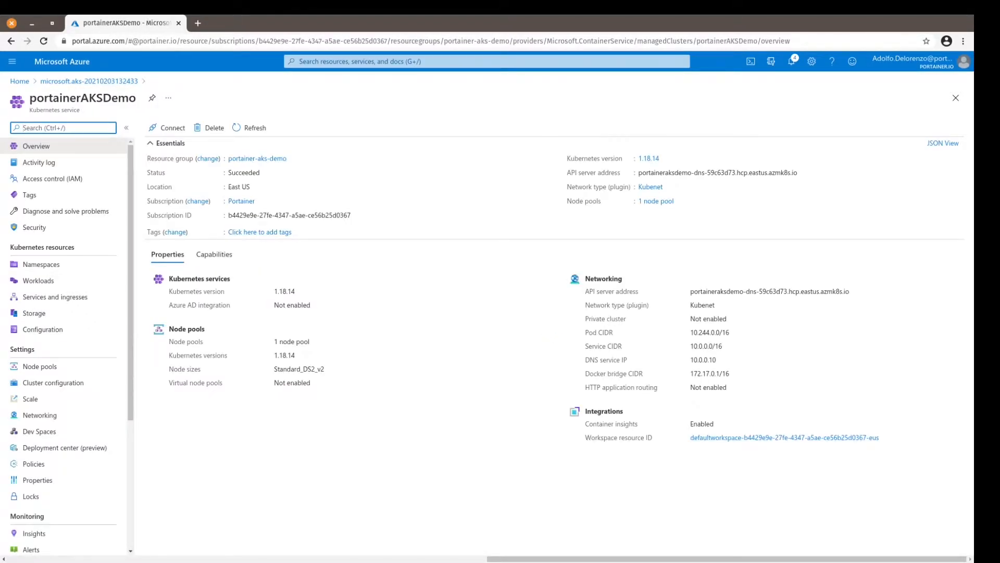
mouse_move(40, 366)
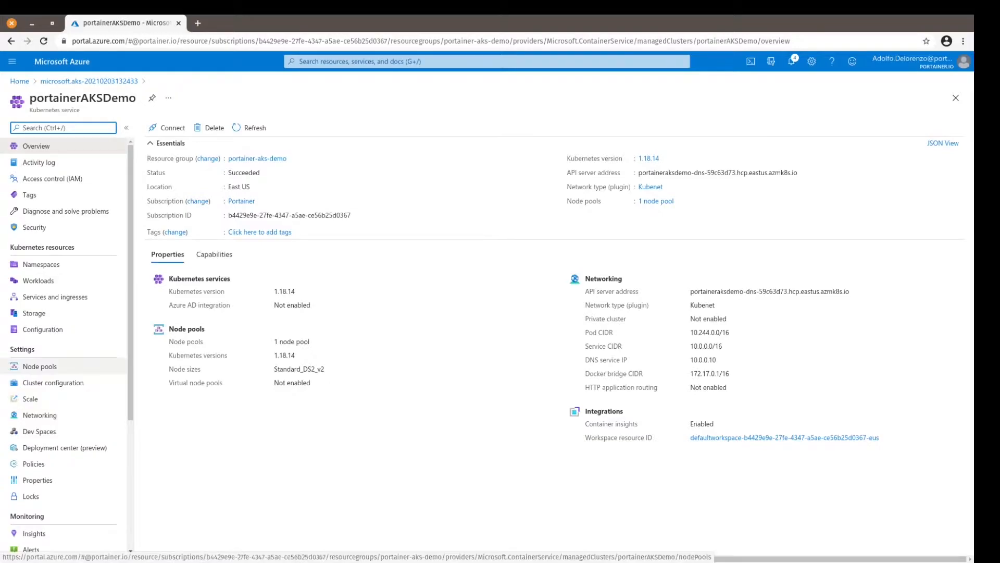
left_click(39, 365)
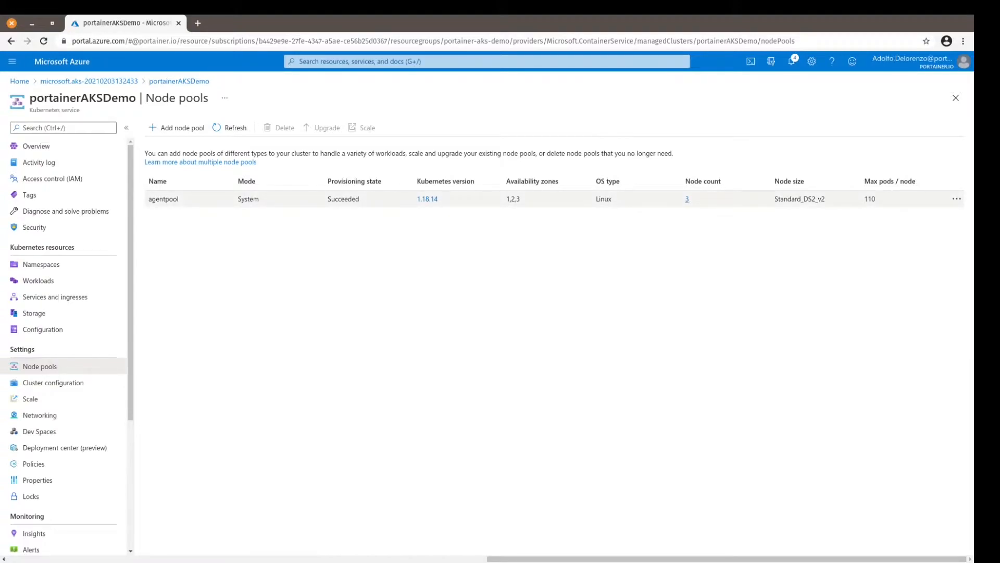
left_click(366, 128)
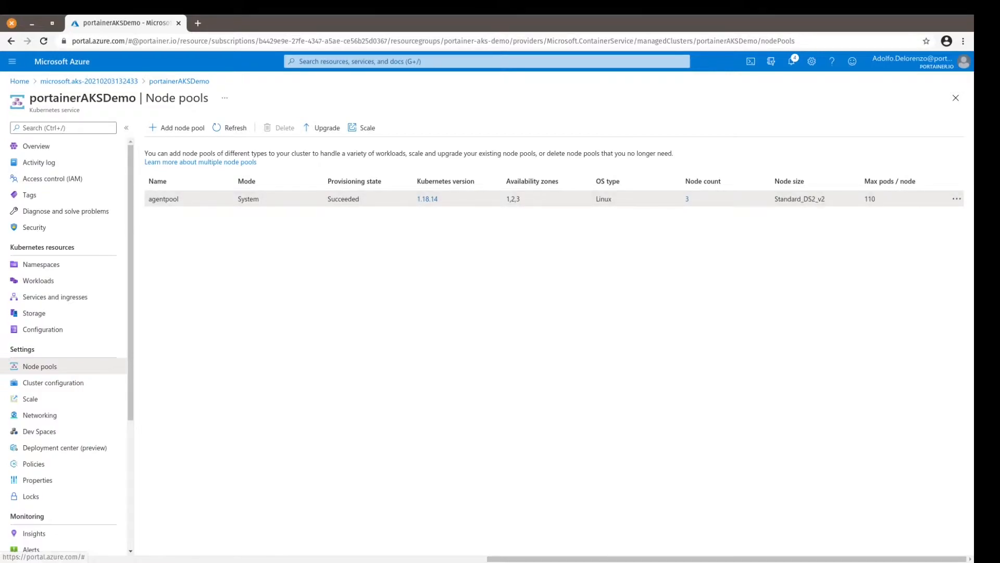
mouse_move(752, 61)
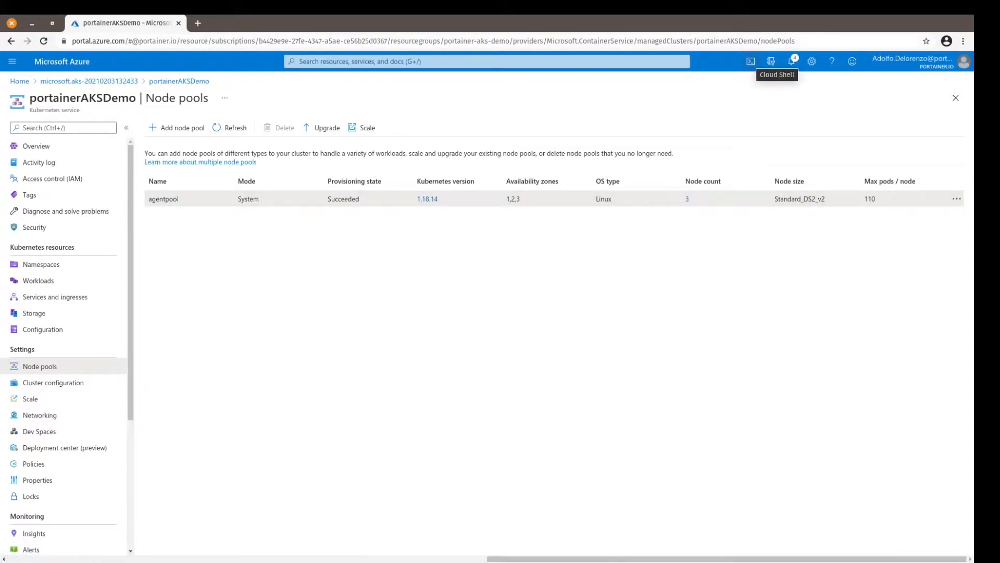
Fetch the portainerAKSDemo cluster credentials in Cloud Shell with the pasted get-credentials command.
left_click(751, 62)
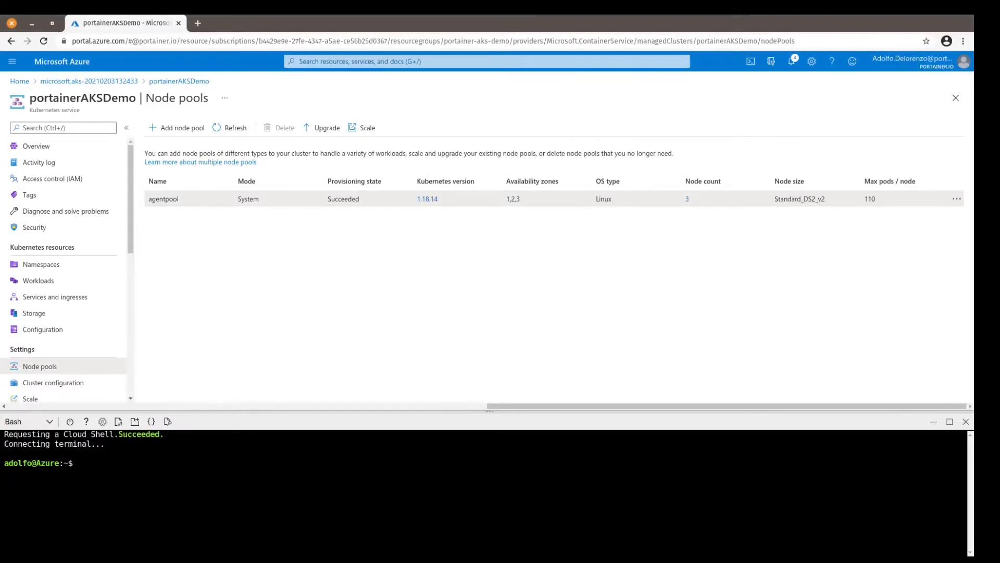
left_click(75, 462)
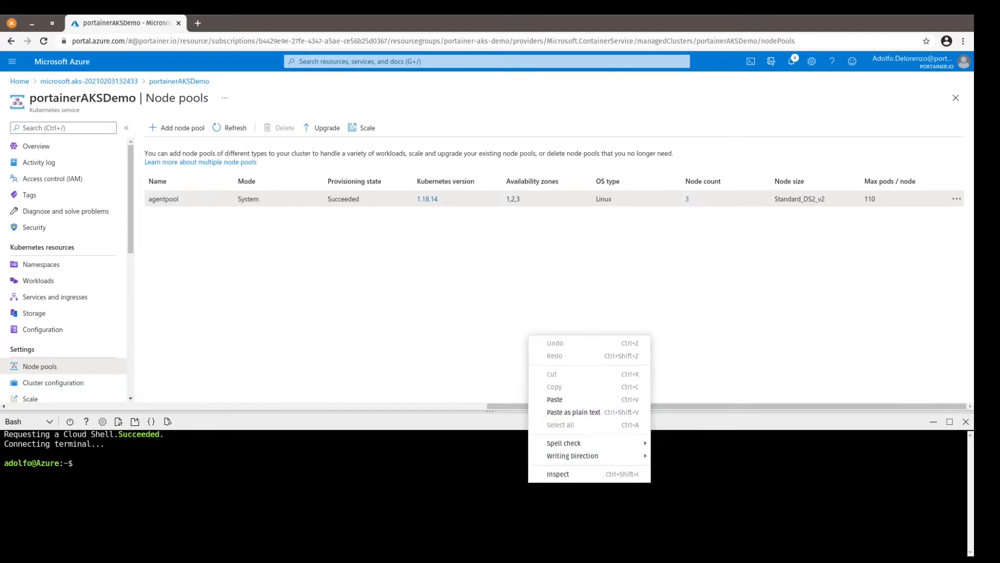
left_click(555, 399)
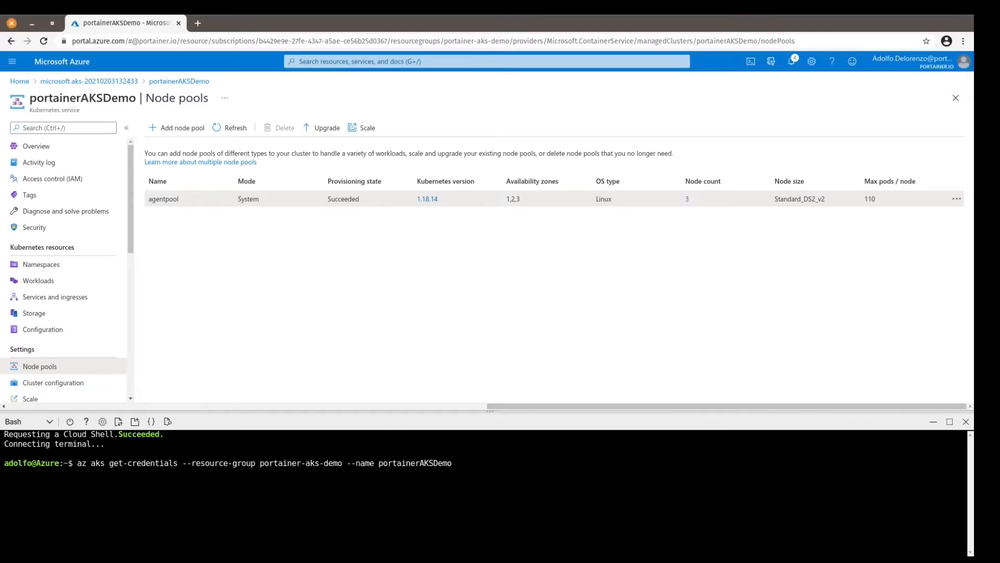
key("Return")
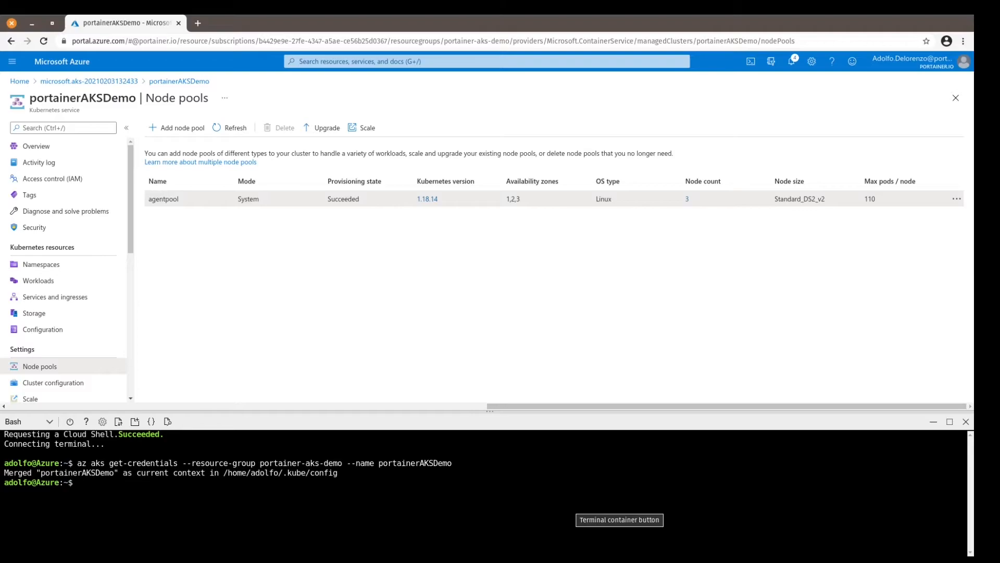
Run kubectl get nodes to list the three agentpool nodes as Ready.
type("kube")
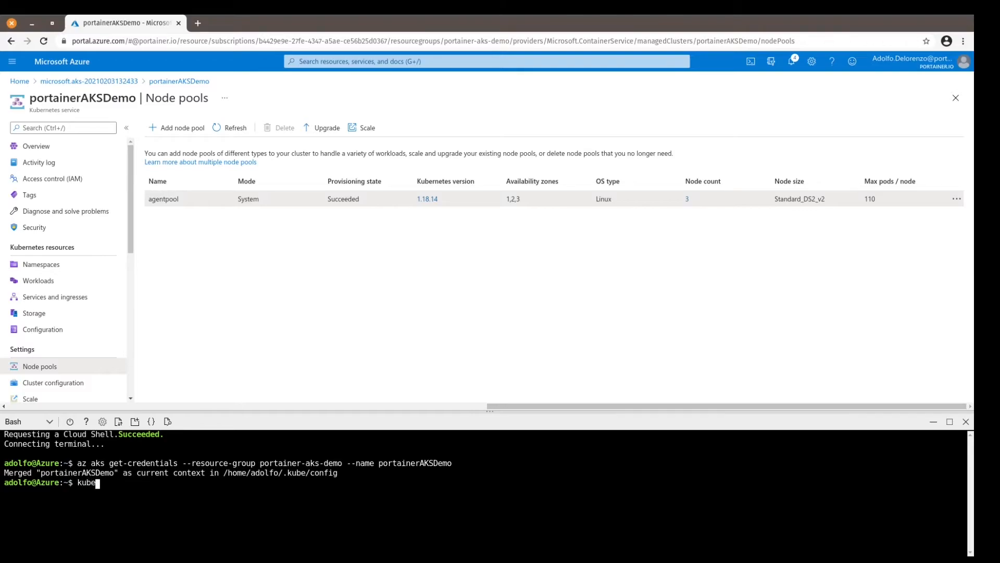
type("ctl get")
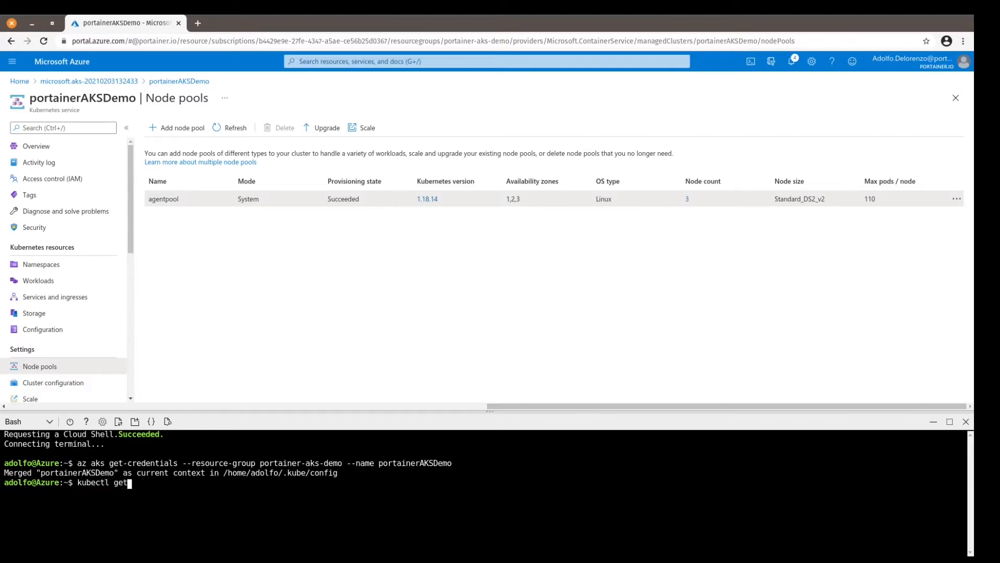
type("nodes")
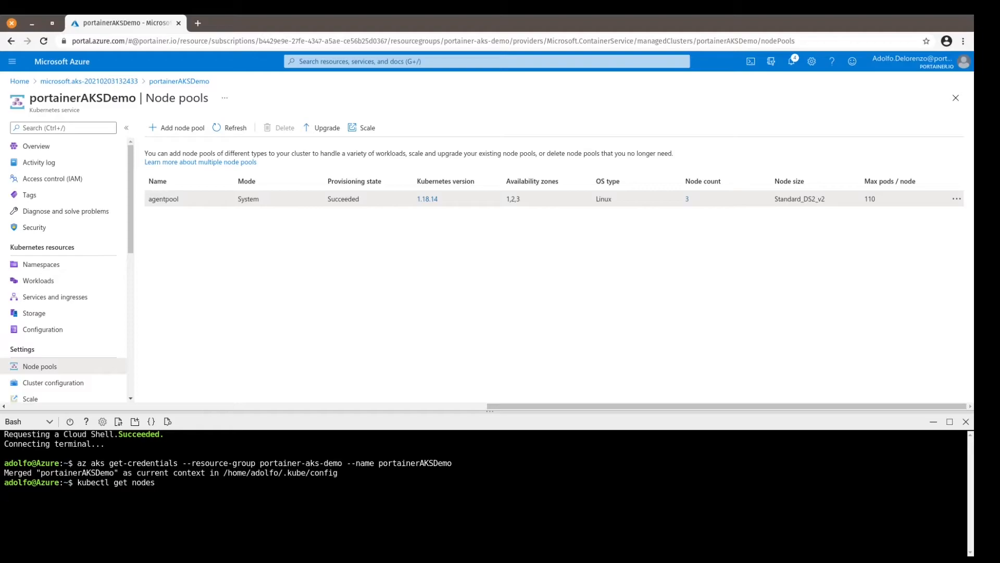
key("Return")
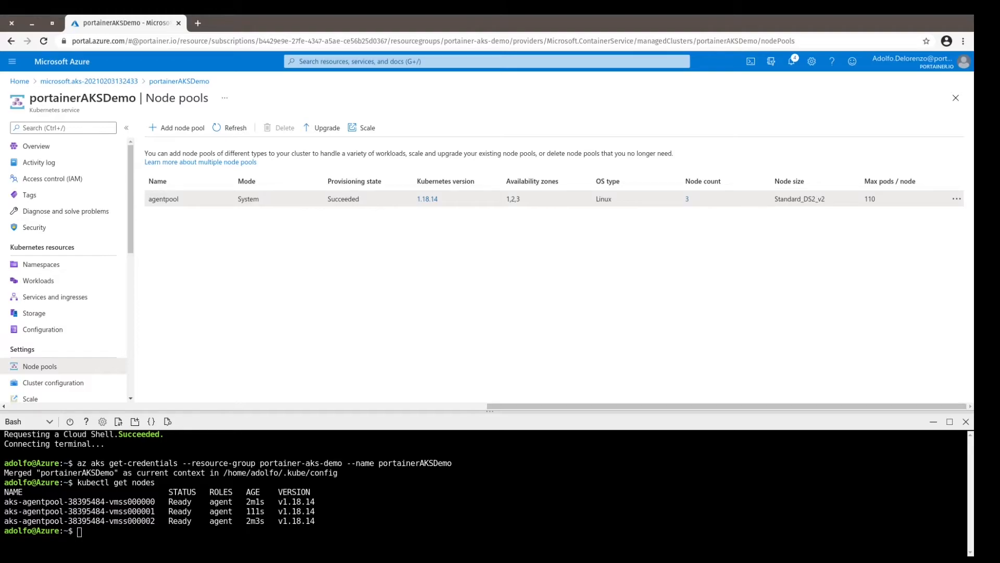
type("helm repo add portainer https://portainer.github.io/k8s/")
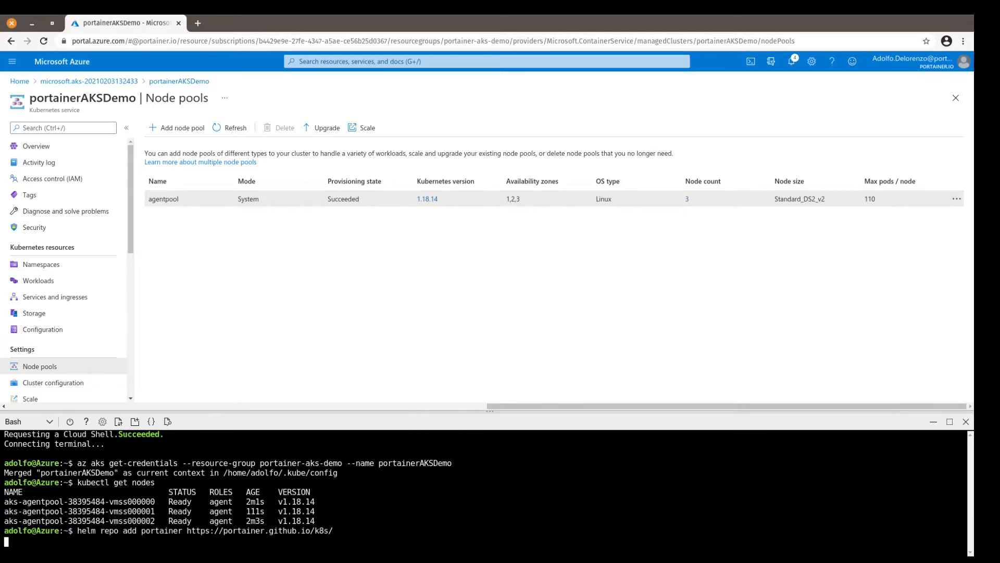
key("Return")
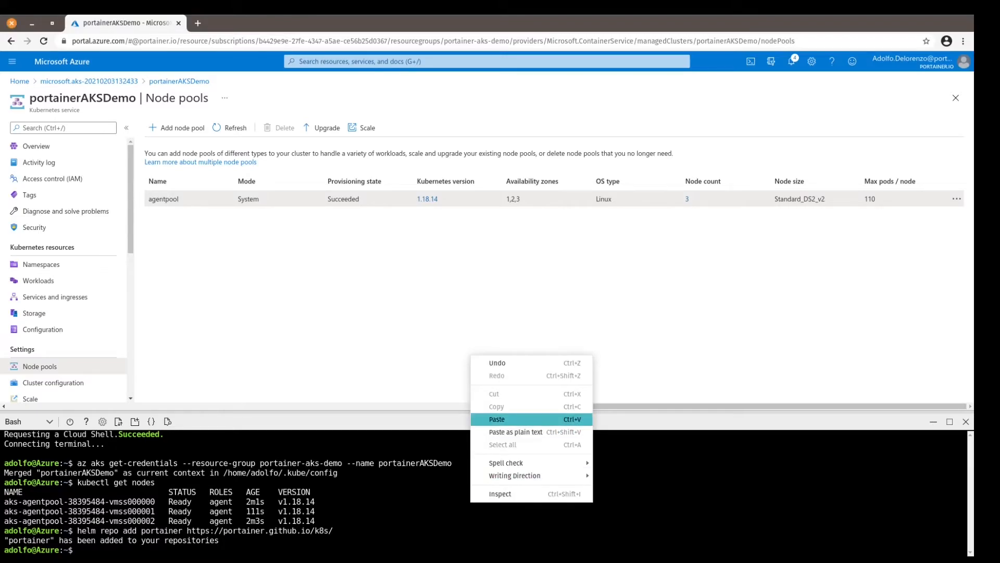
left_click(496, 419)
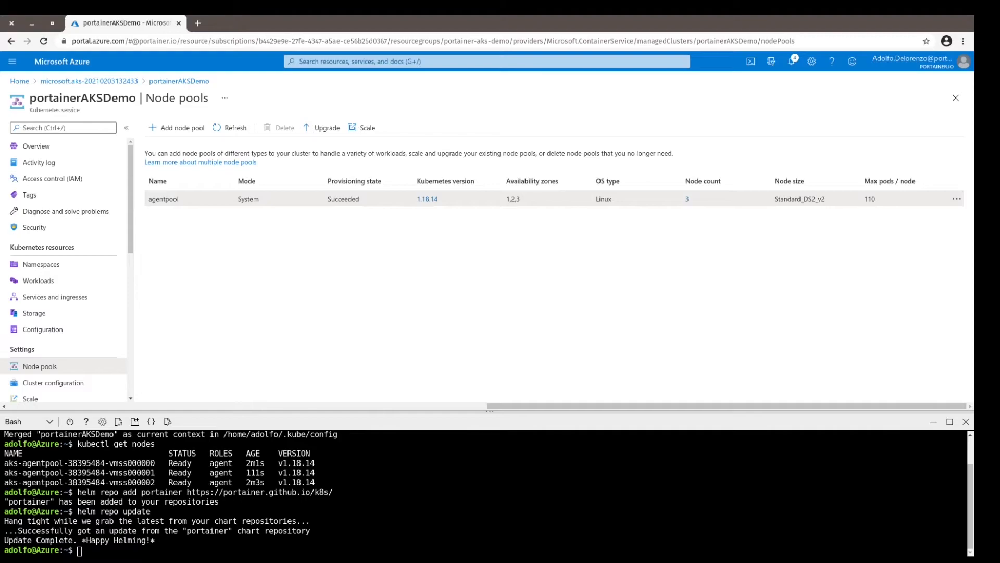
Create the portainer namespace and helm install portainer into it with service.type=LoadBalancer.
type("kubectl create namespace portainer")
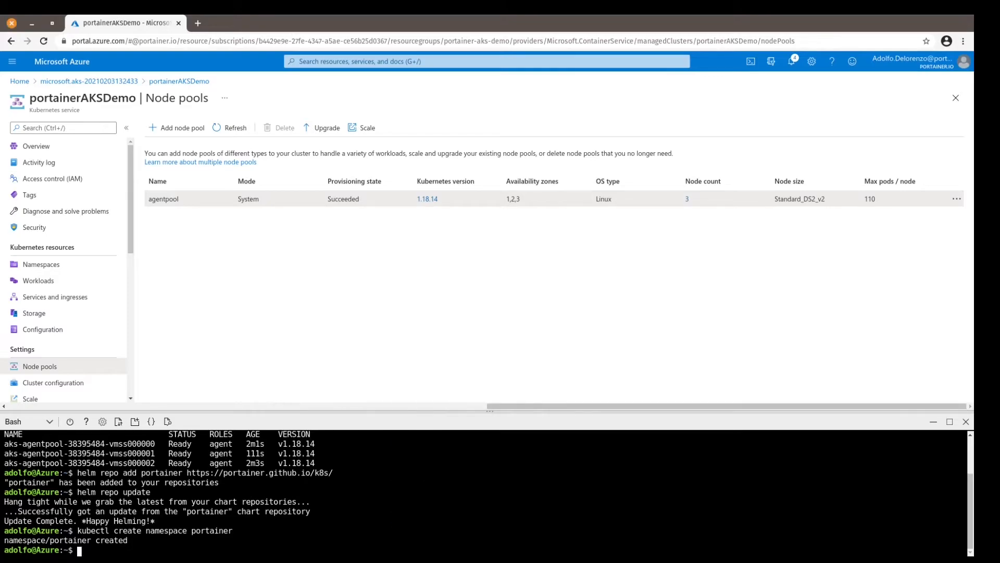
type("helm install -n portainer portainer portainer/portainer --set service.type=LoadBalancer")
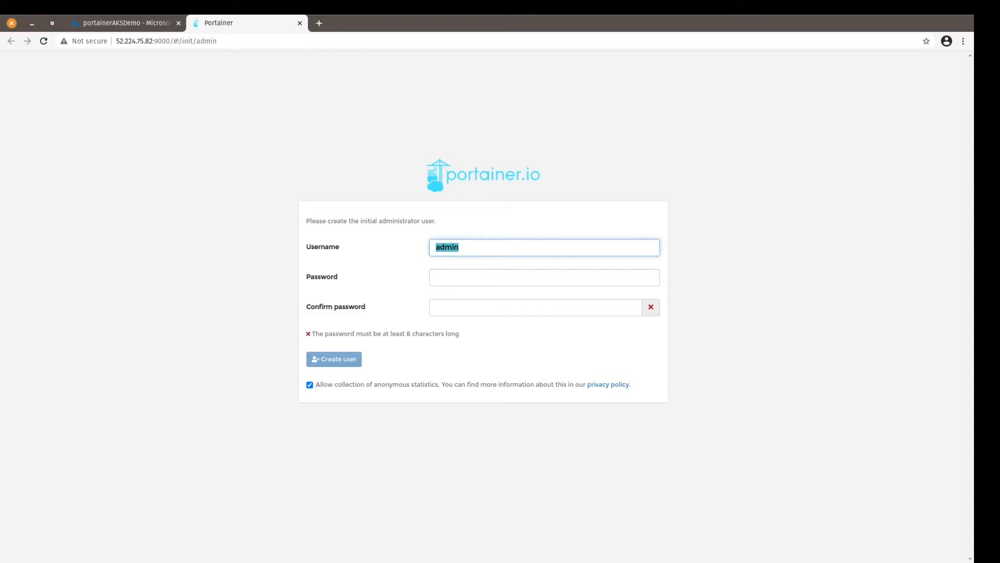
Create the Portainer administrator account 'joe' with a confirmed password.
type("joe")
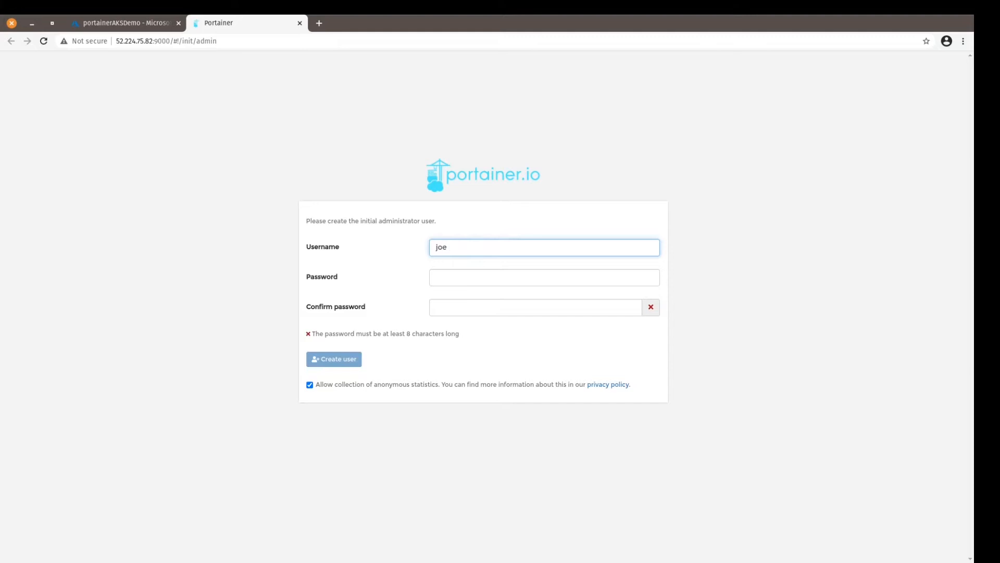
left_click(544, 277)
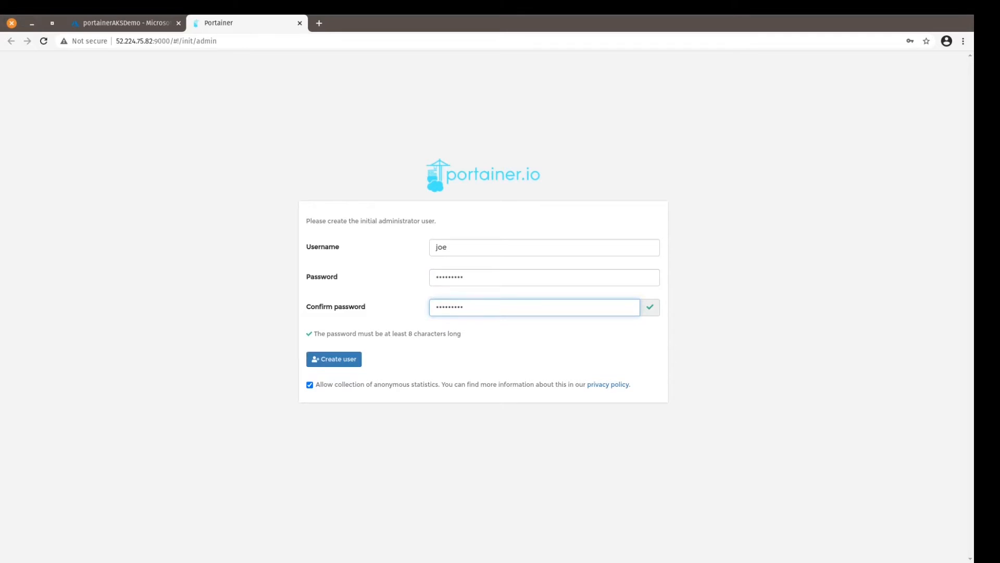
left_click(333, 359)
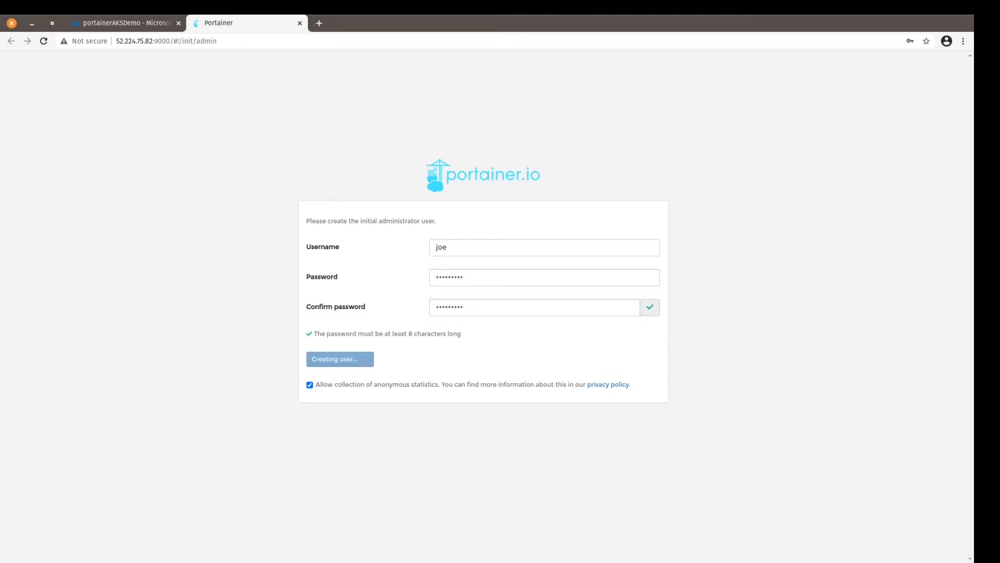
left_click(339, 359)
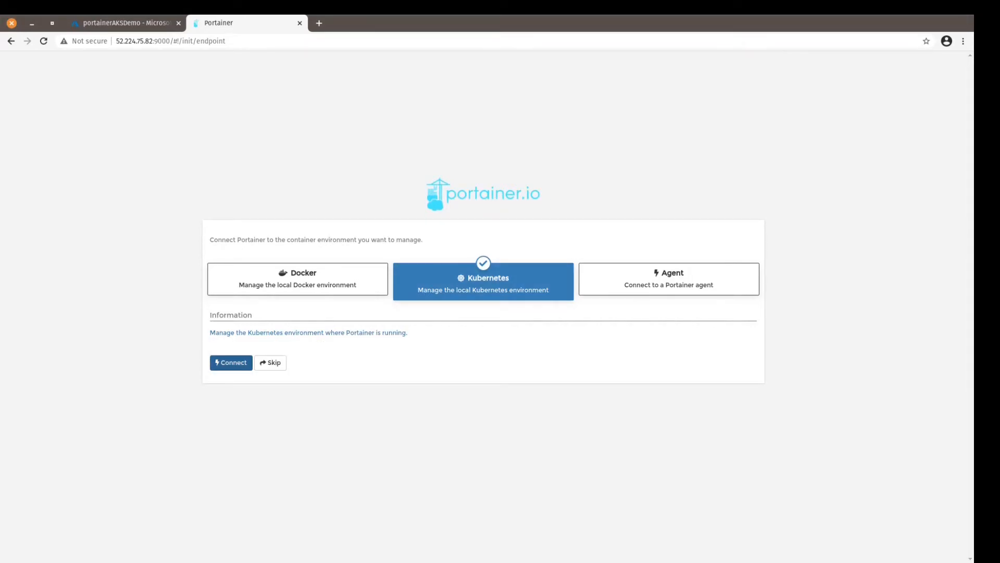
Connect Portainer to the local Kubernetes environment it runs in.
left_click(230, 362)
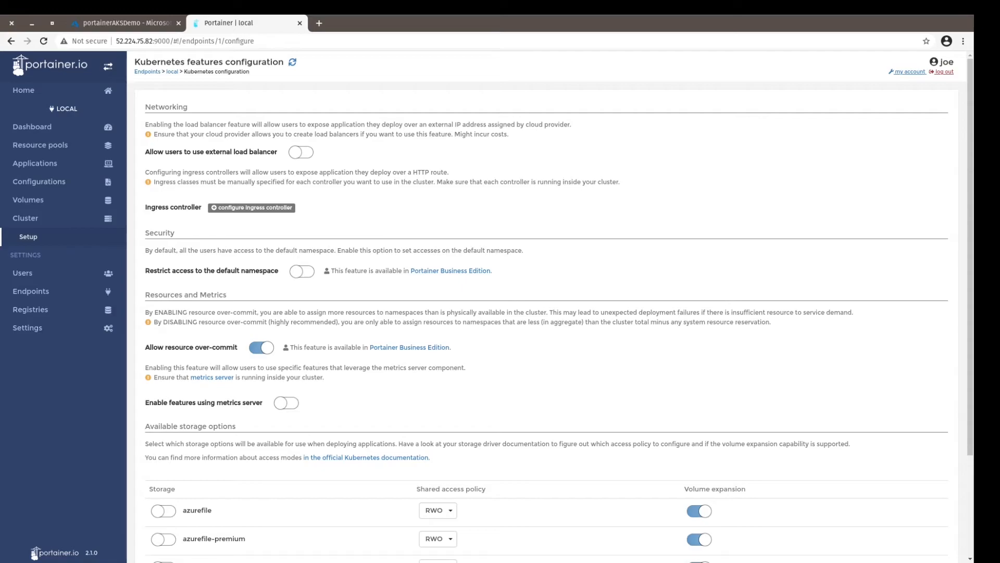
Add an ingress class named nginx of type nginx and review the storage options below.
left_click(251, 207)
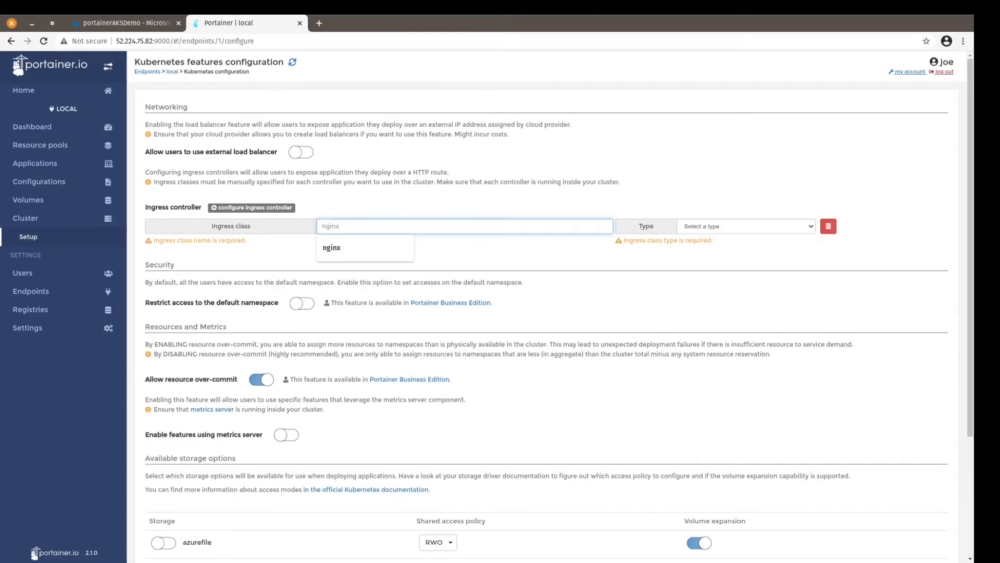
left_click(332, 249)
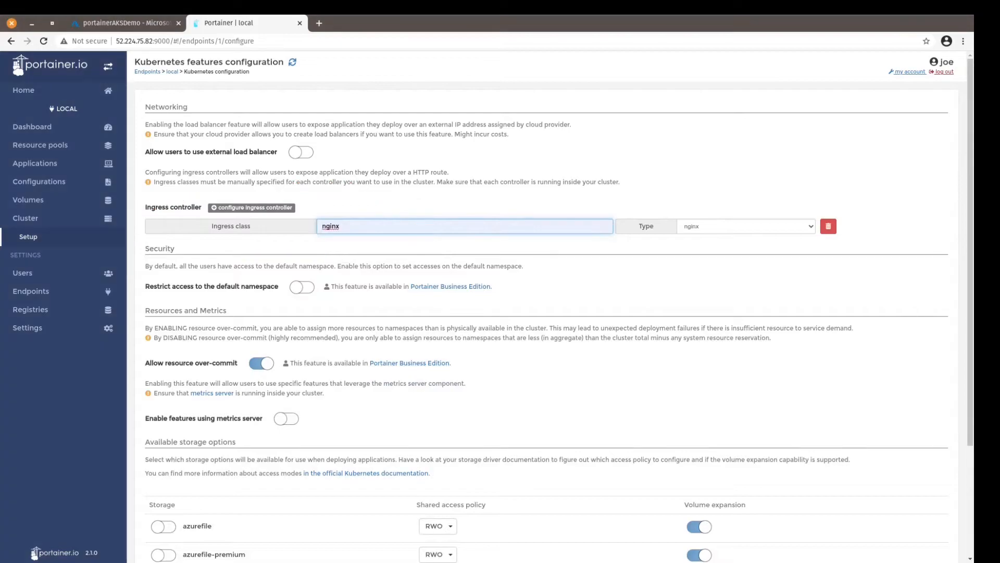
scroll("down", 3)
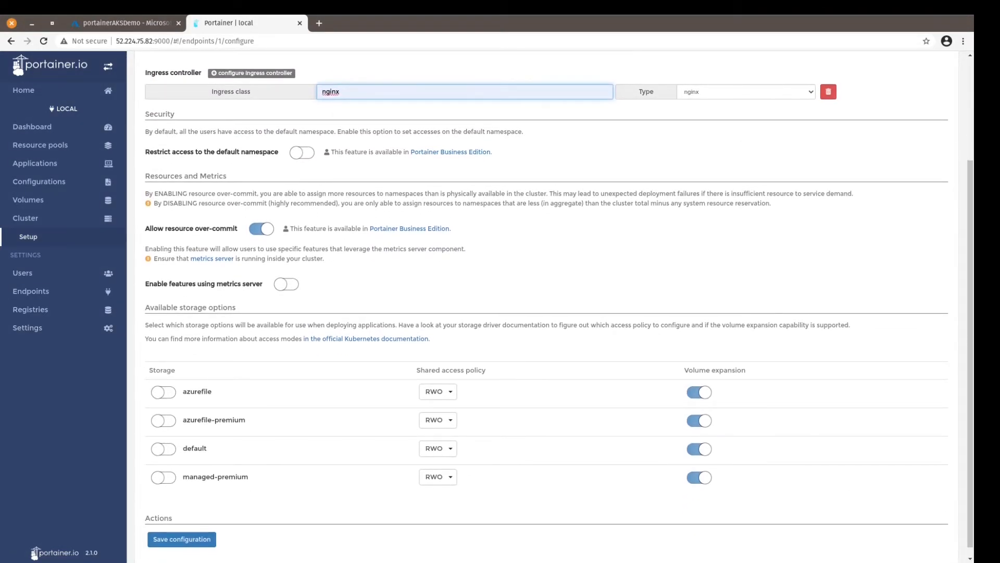
scroll("up", 3)
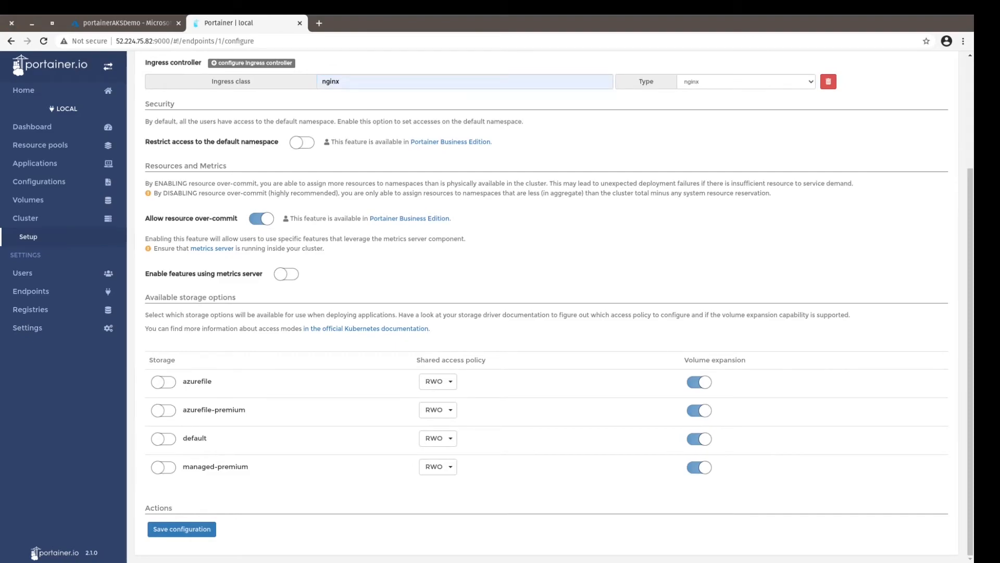
mouse_move(319, 22)
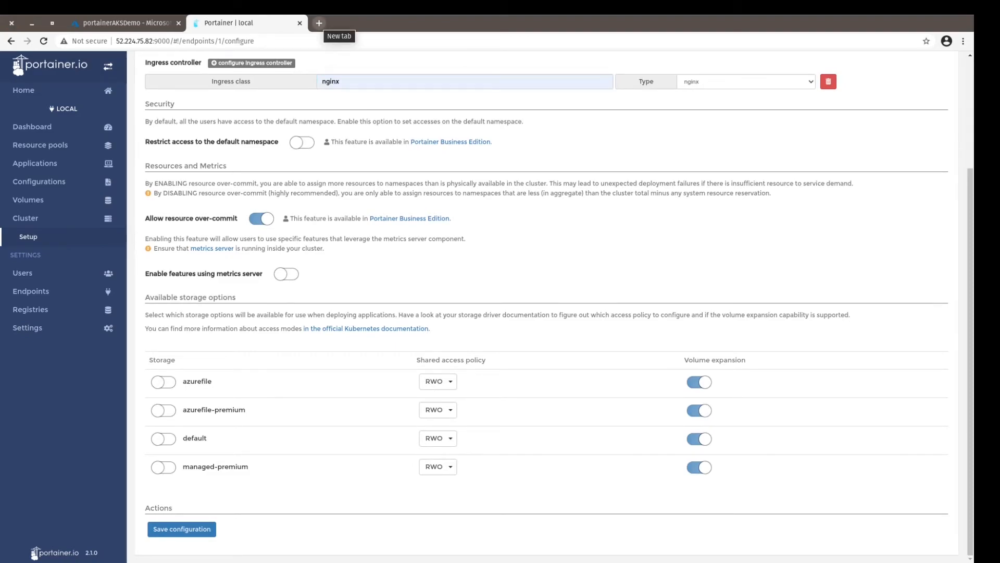
Load the docs.microsoft.com AKS concepts-storage article and scroll to its Storage classes section.
left_click(319, 22)
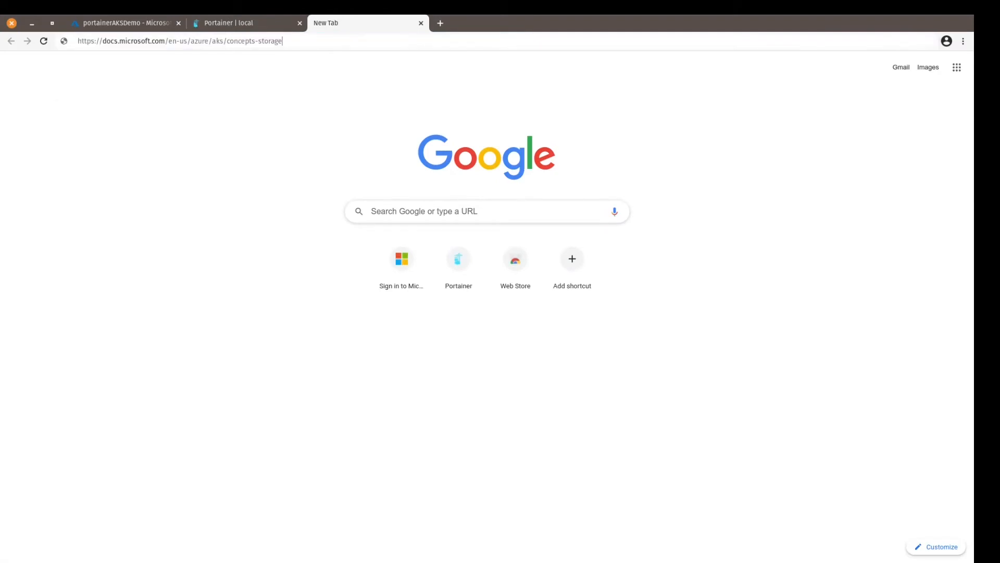
key("Return")
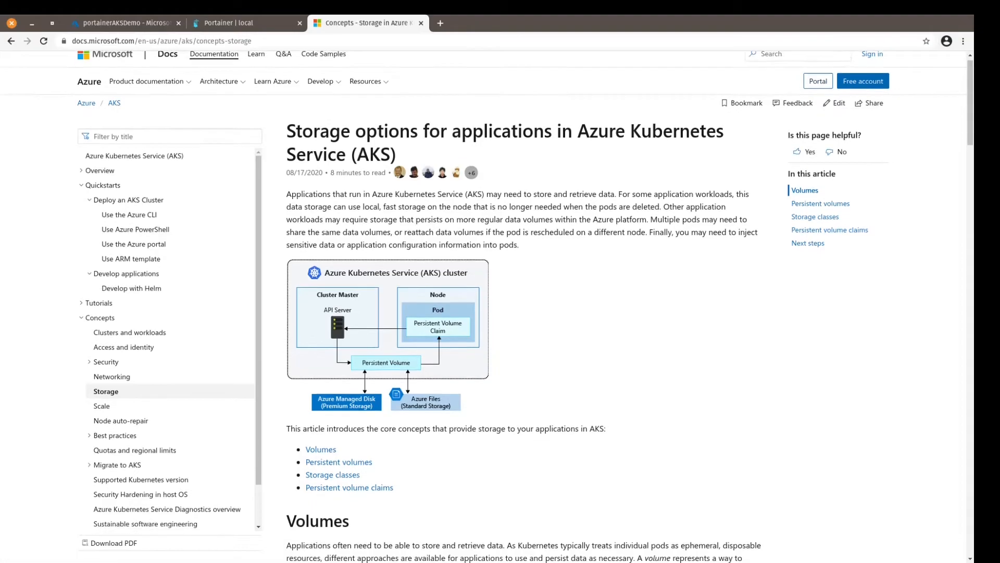
scroll("down", 3)
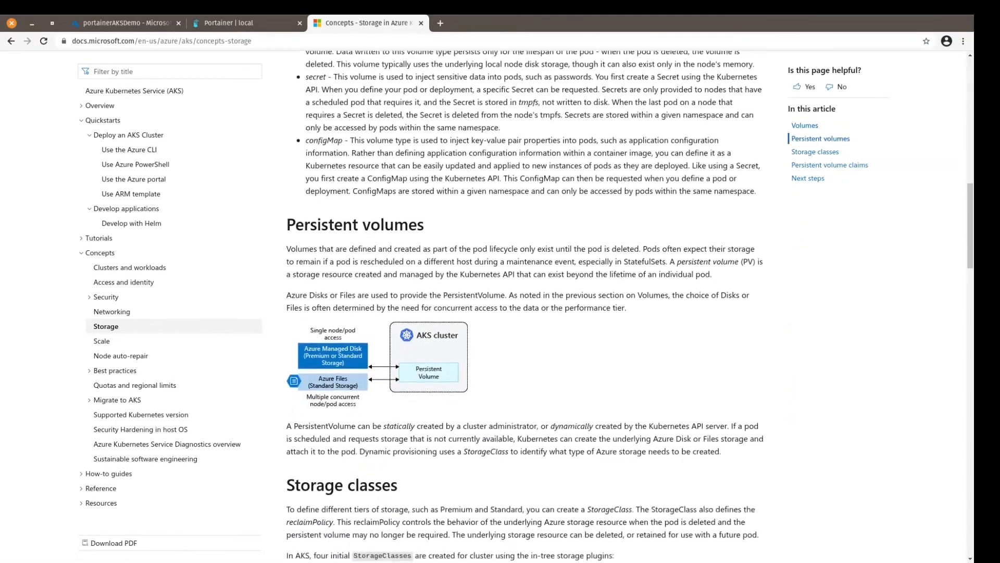
scroll("down", 3)
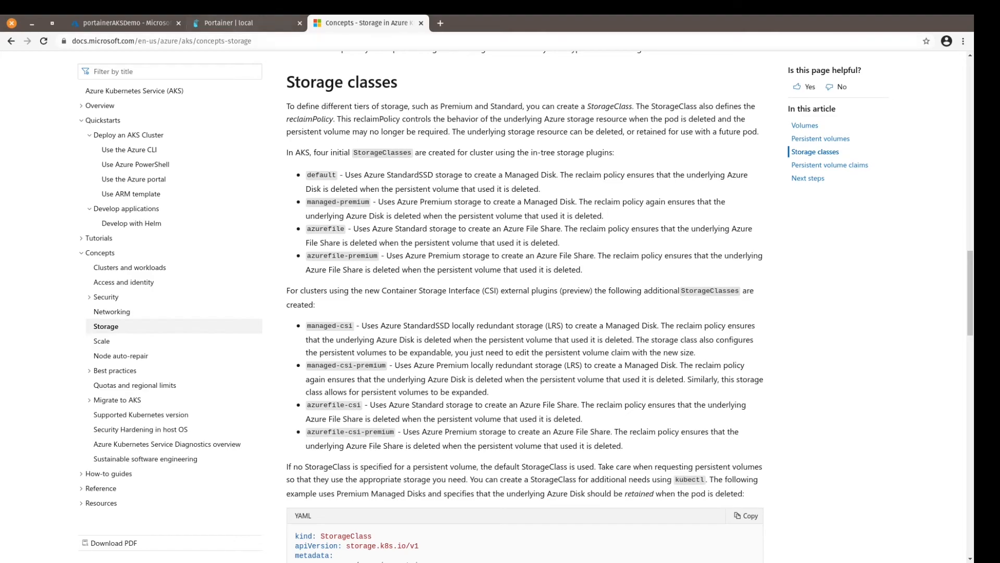
Enable the azurefile storage option and save the Kubernetes features configuration.
left_click(247, 23)
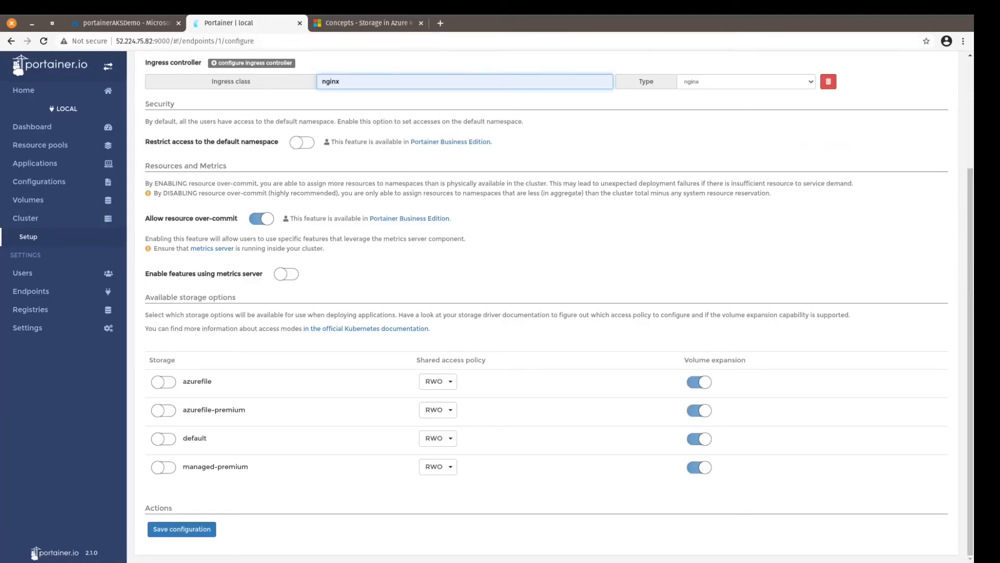
left_click(162, 382)
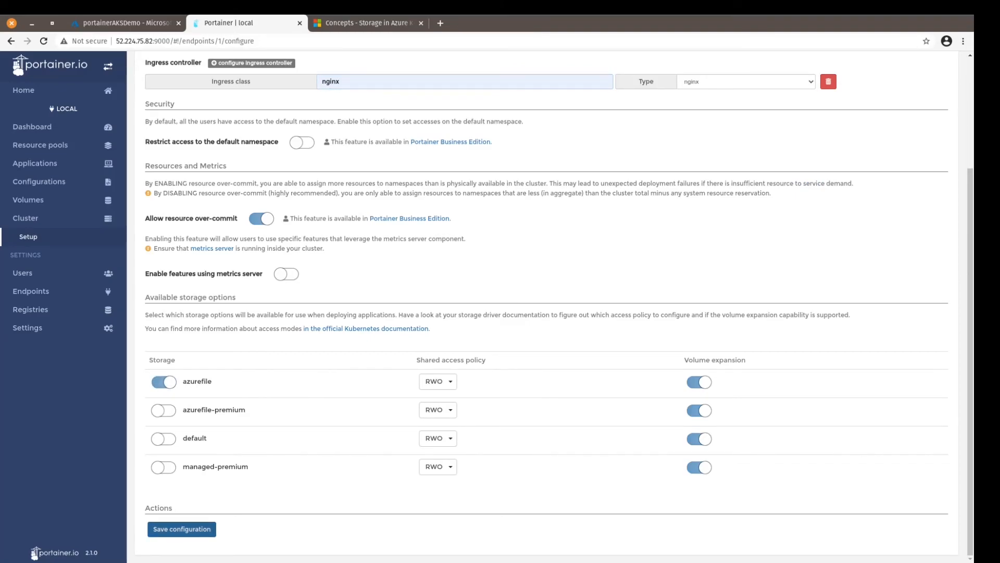
left_click(181, 529)
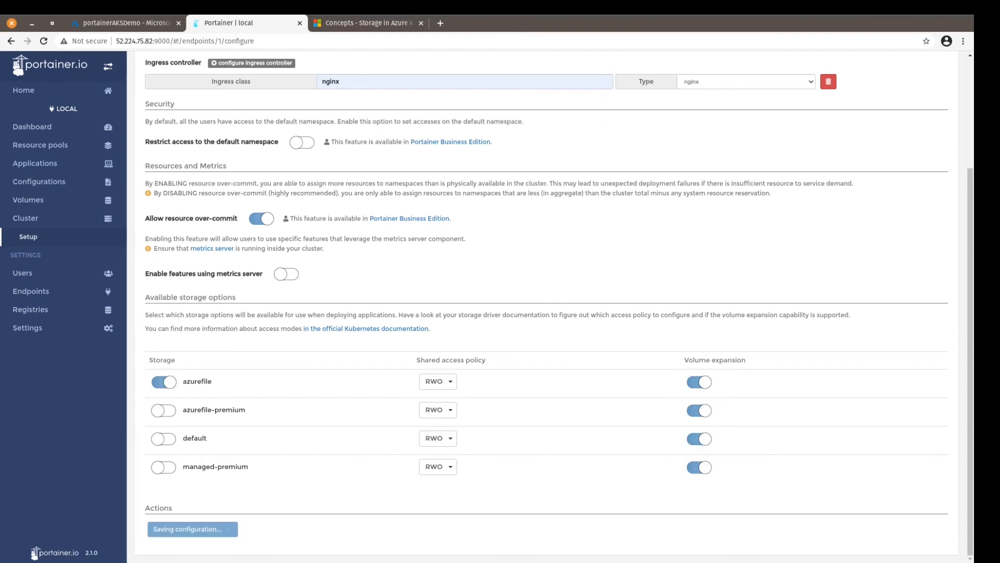
left_click(192, 529)
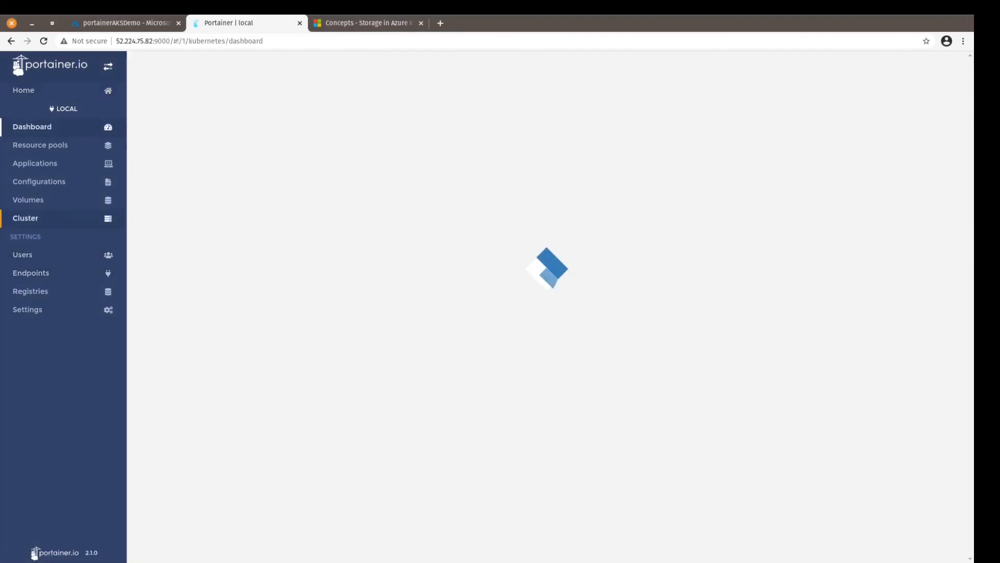
Show Portainer's Cluster page with three Ready worker nodes, comparing against the AKS node pool.
left_click(25, 218)
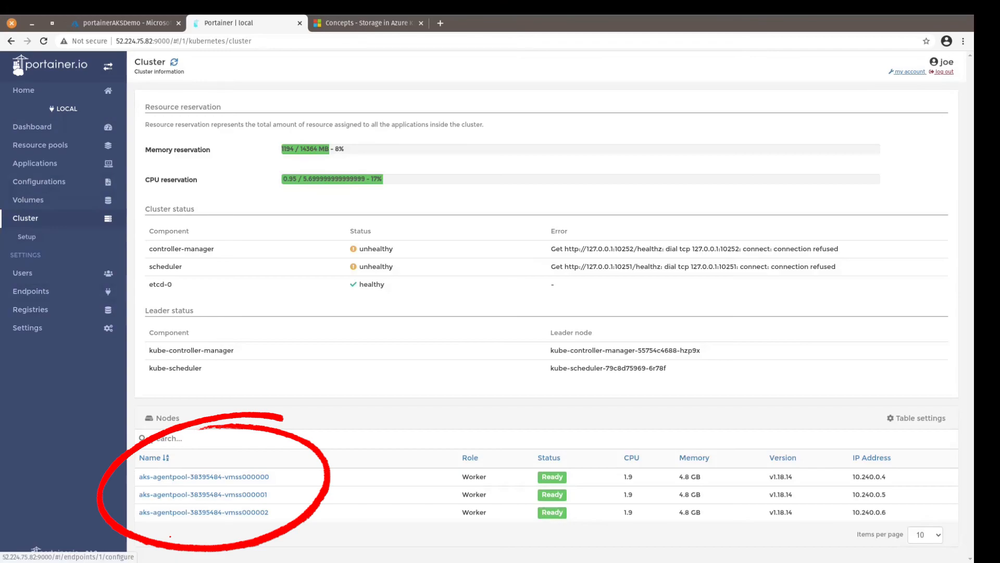
left_click(124, 22)
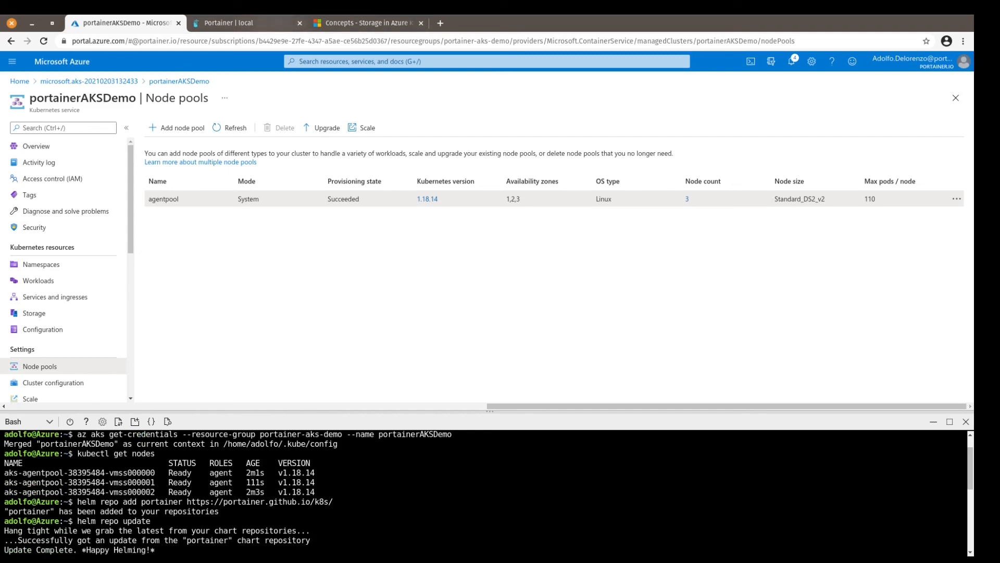
left_click(246, 23)
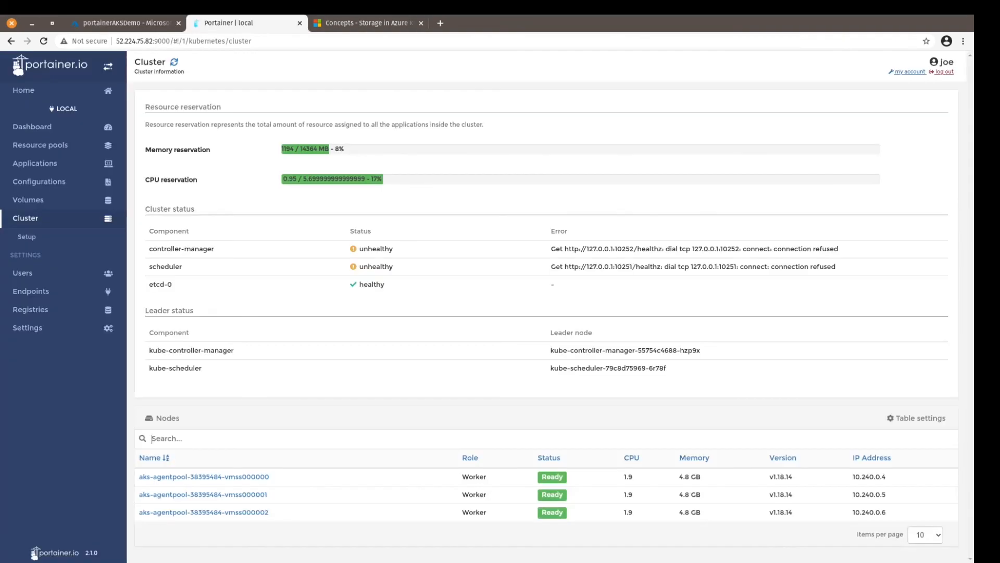